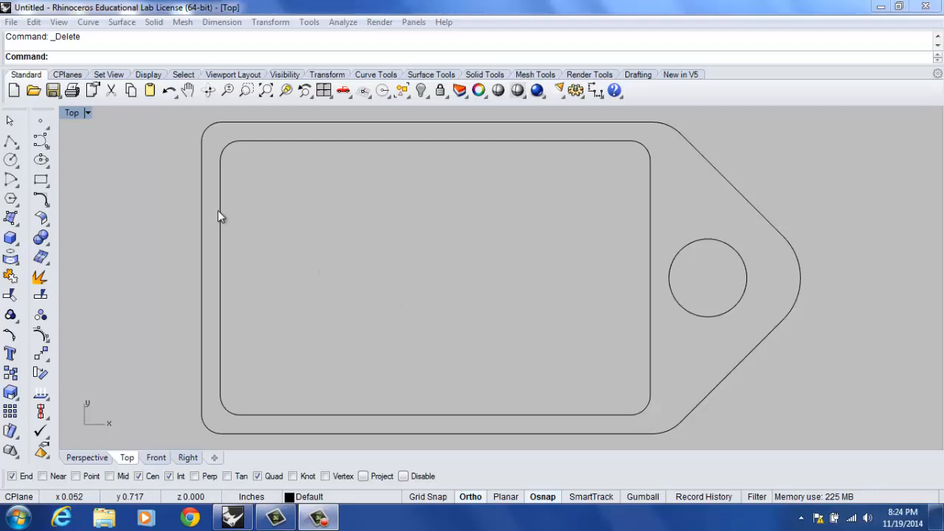
mouse_move(85, 144)
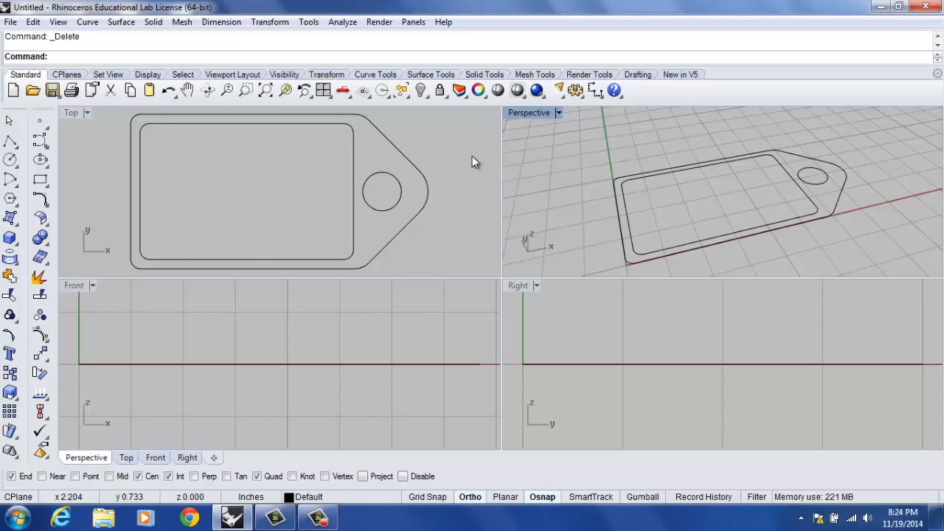
mouse_move(165, 38)
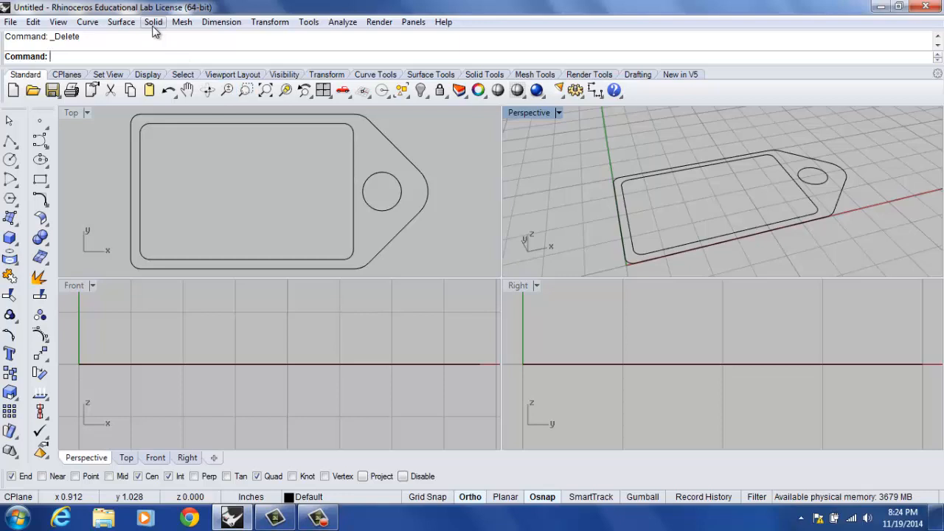
left_click(153, 22)
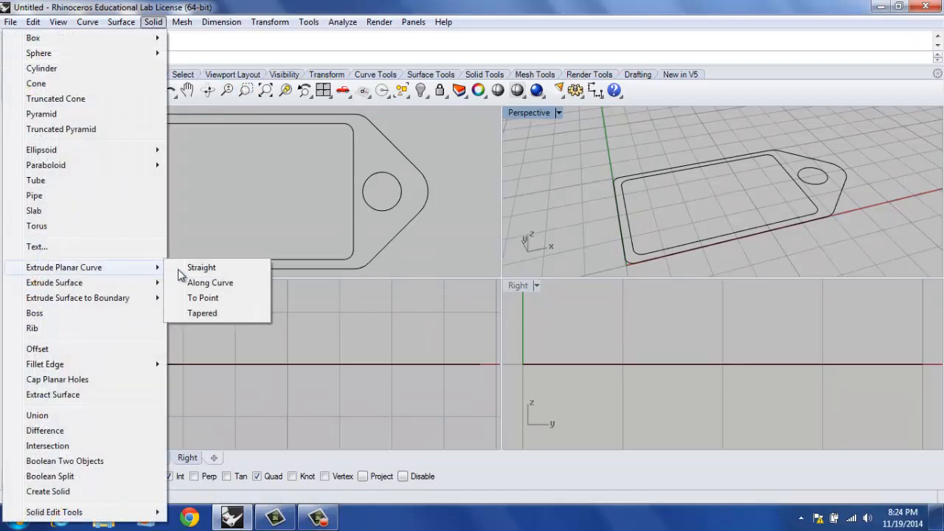
left_click(201, 266)
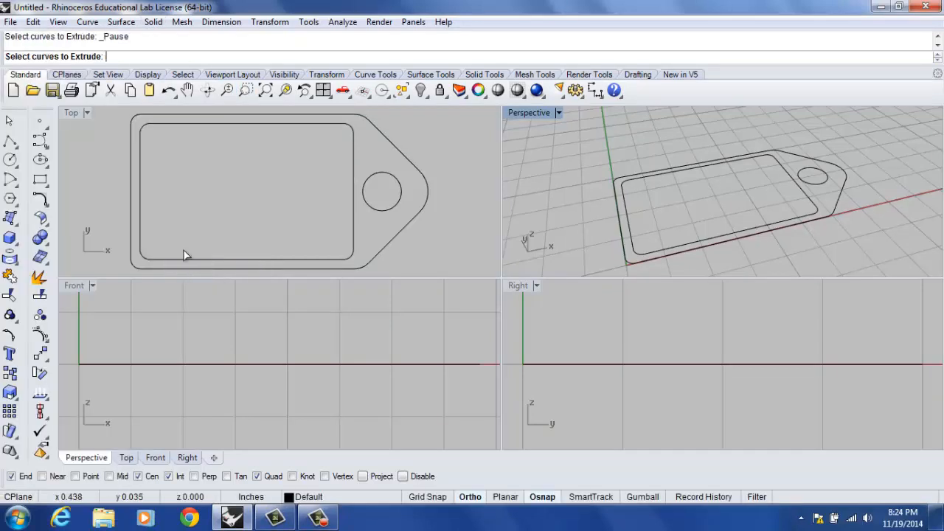
mouse_move(172, 141)
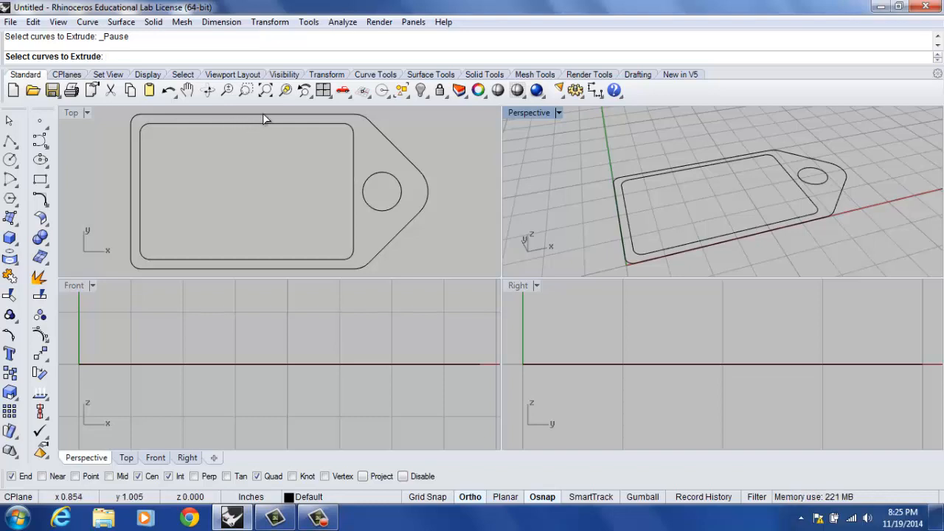
mouse_move(268, 121)
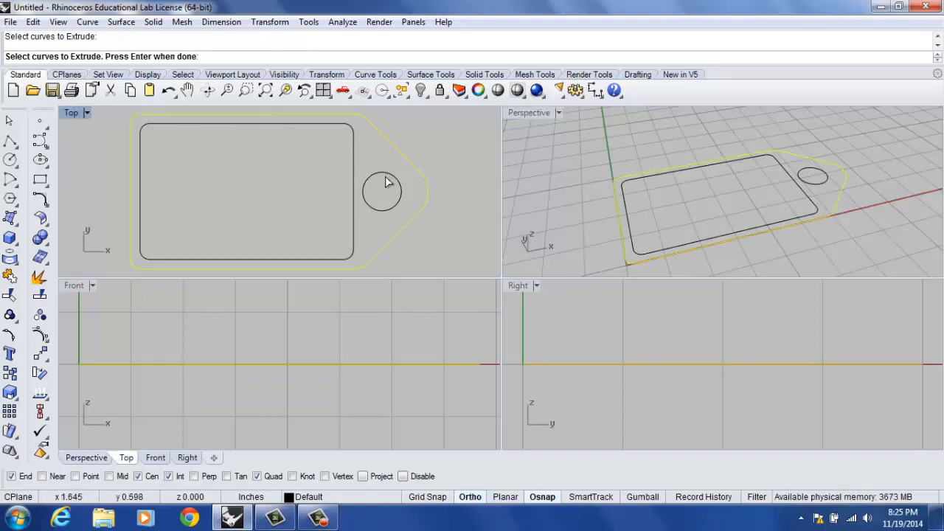
left_click(384, 193)
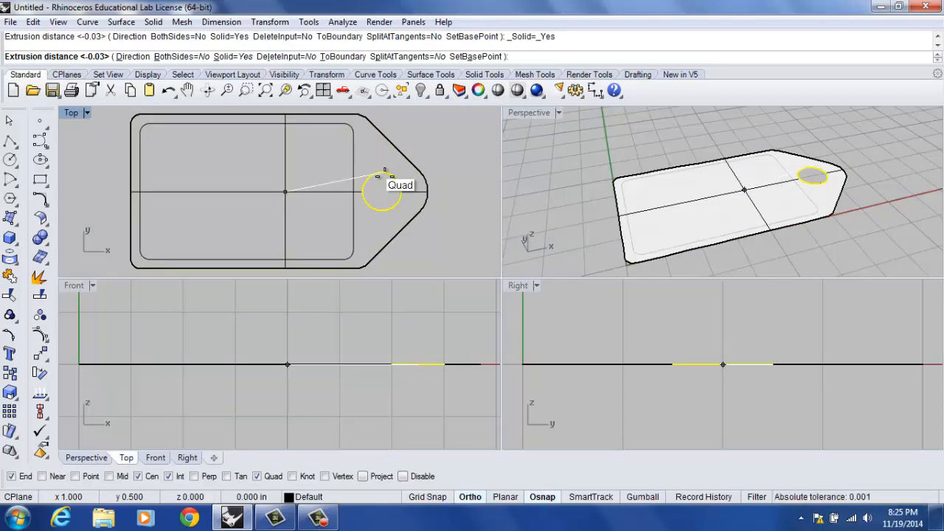
type("-")
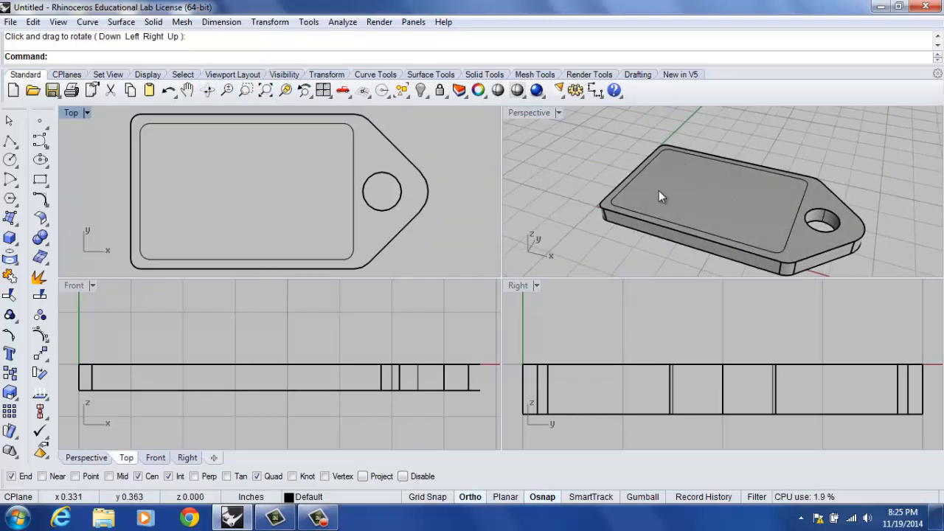
key("Delete")
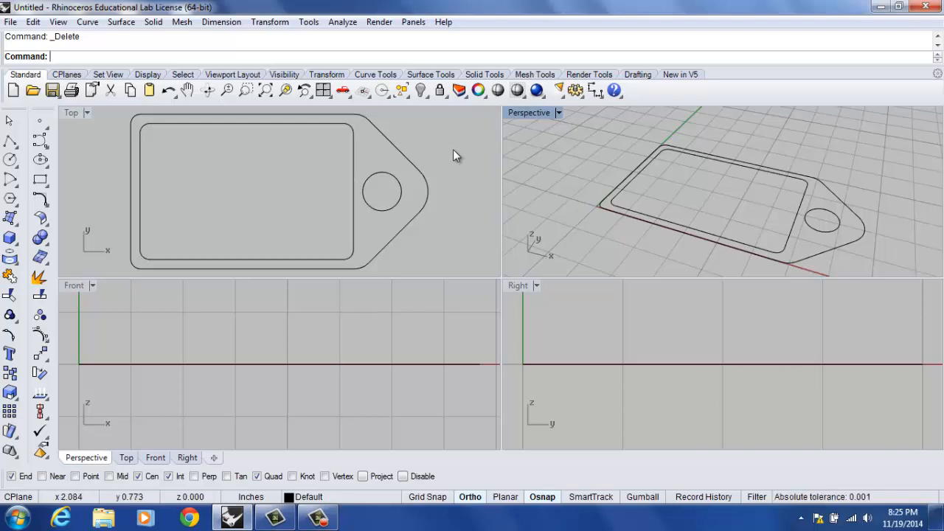
mouse_move(404, 150)
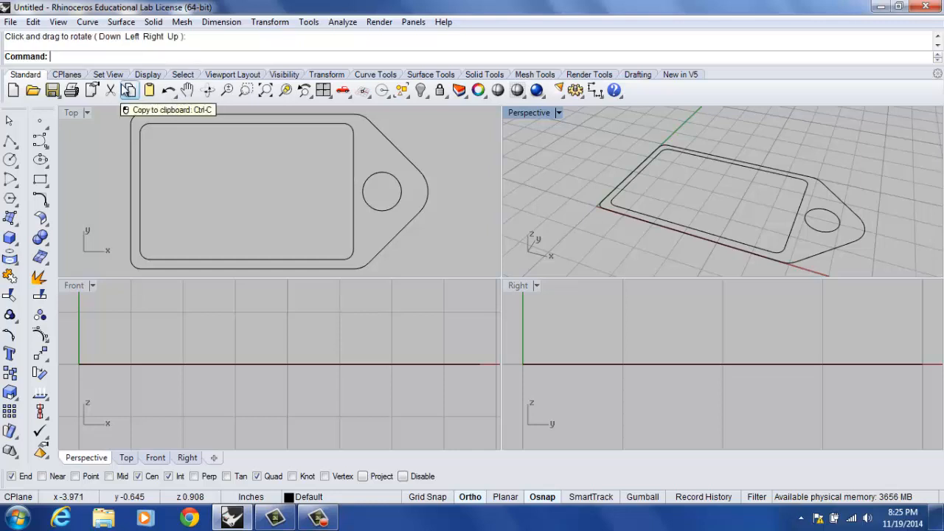
- Extrude the outer outline and circle straight with BothSides on into a solid tag with a hole
left_click(154, 22)
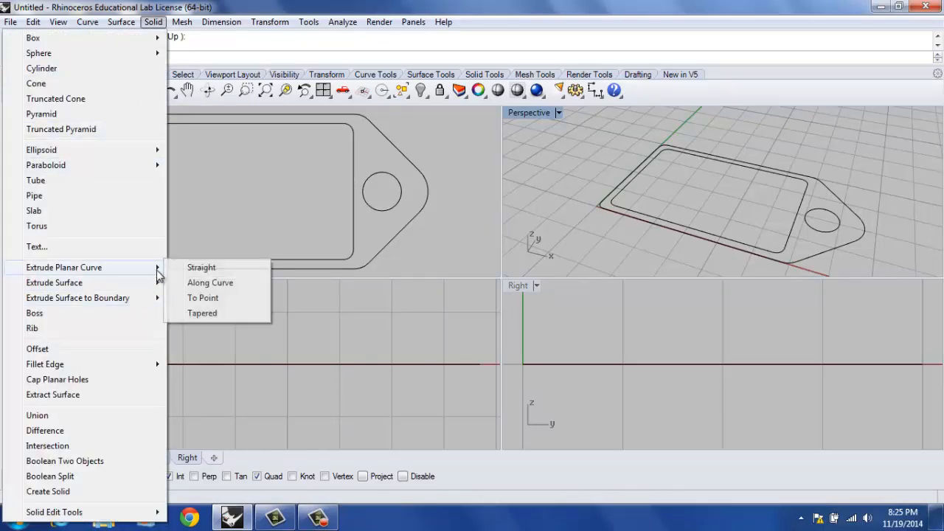
left_click(201, 266)
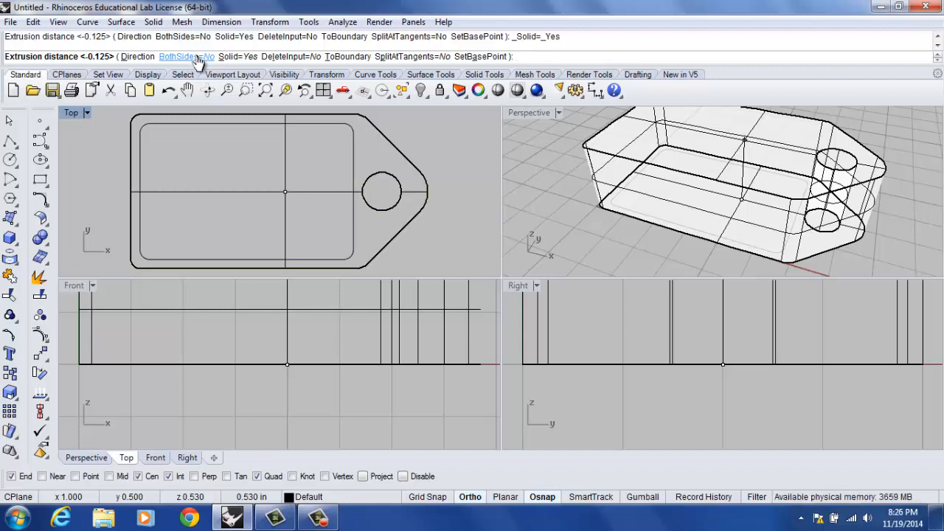
left_click(176, 57)
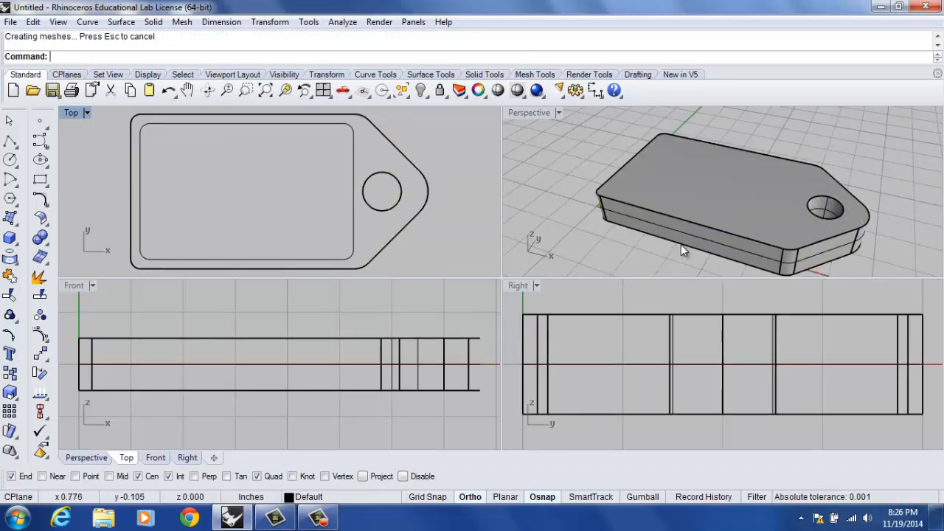
mouse_move(693, 236)
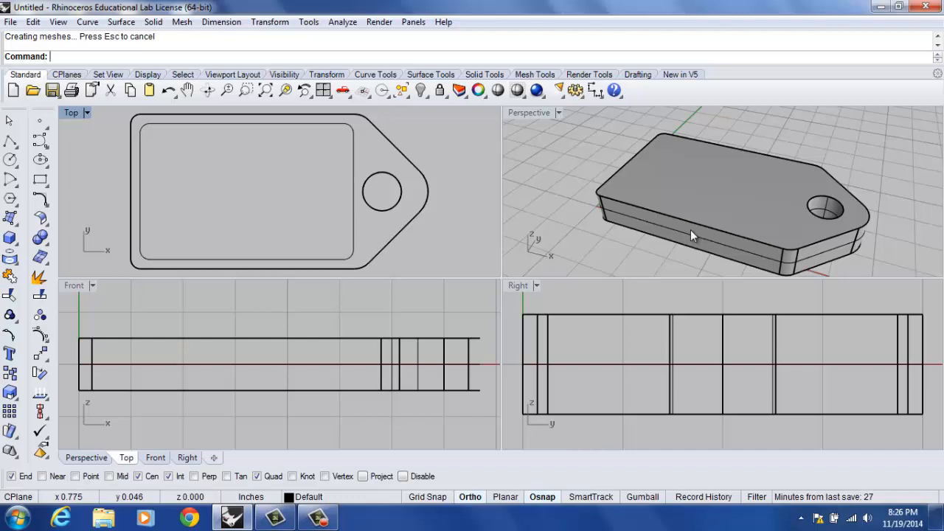
mouse_move(558, 197)
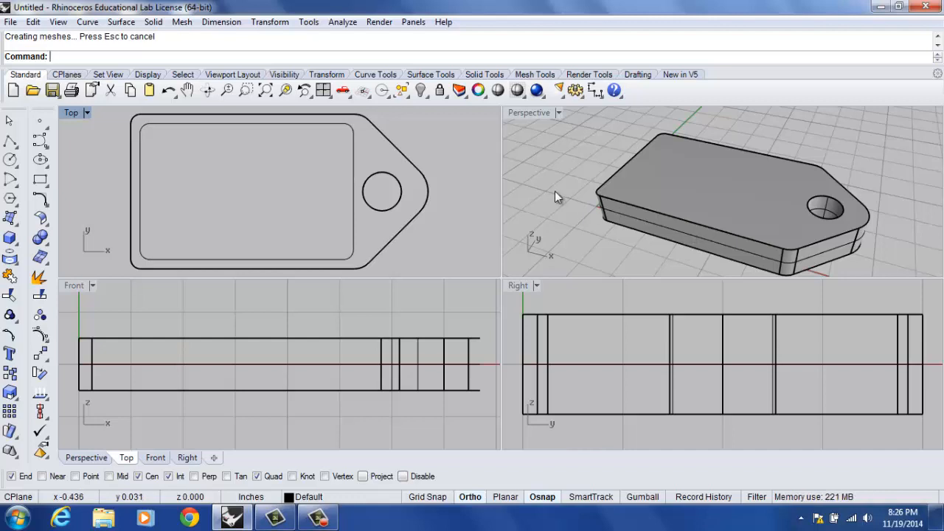
mouse_move(207, 93)
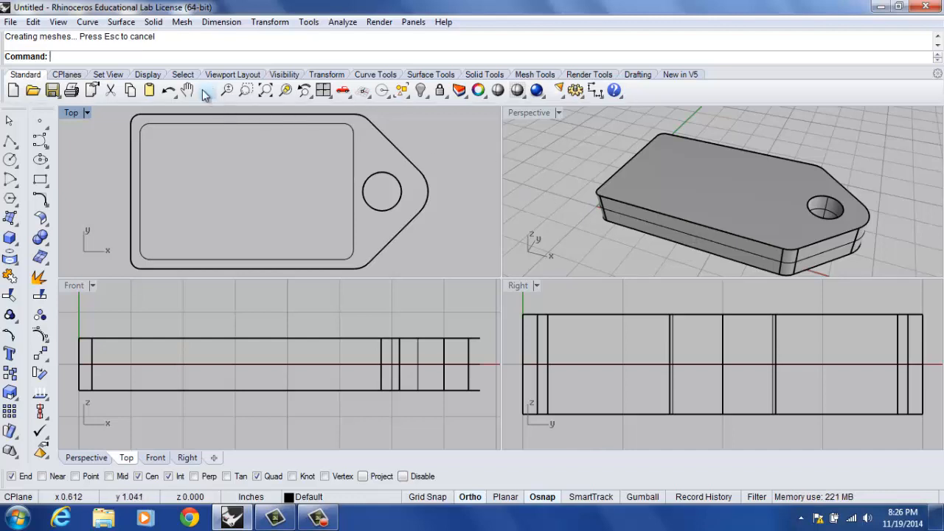
- Undo the thick extrusion and re-extrude the outline and circle at a thinner distance
key("ctrl+z")
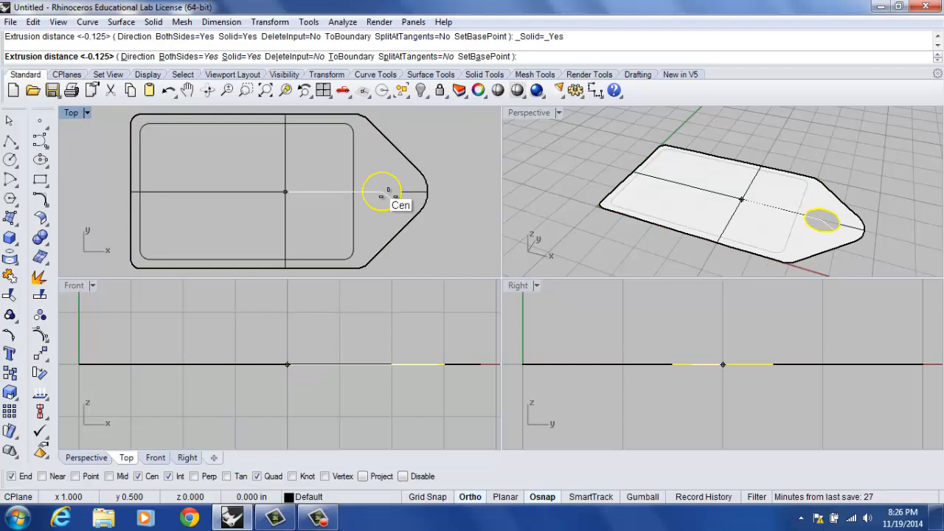
left_click(176, 56)
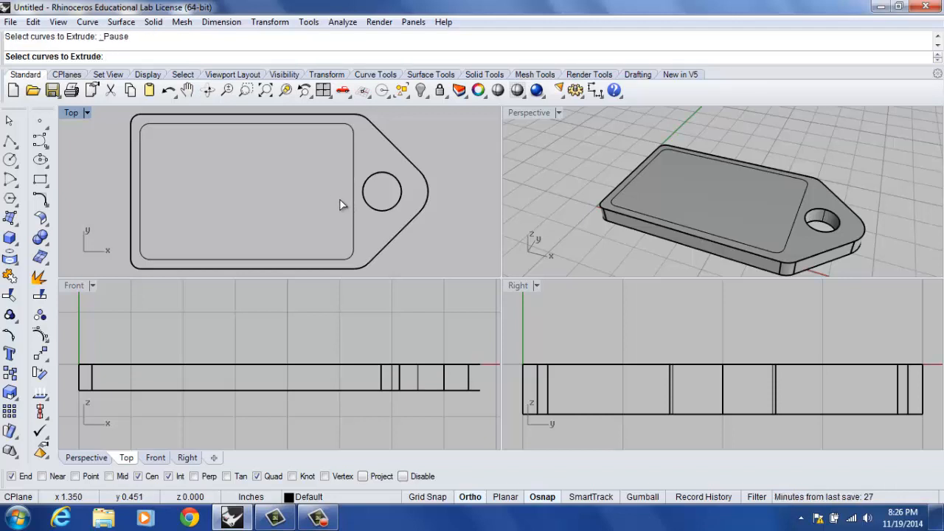
mouse_move(357, 212)
type("-")
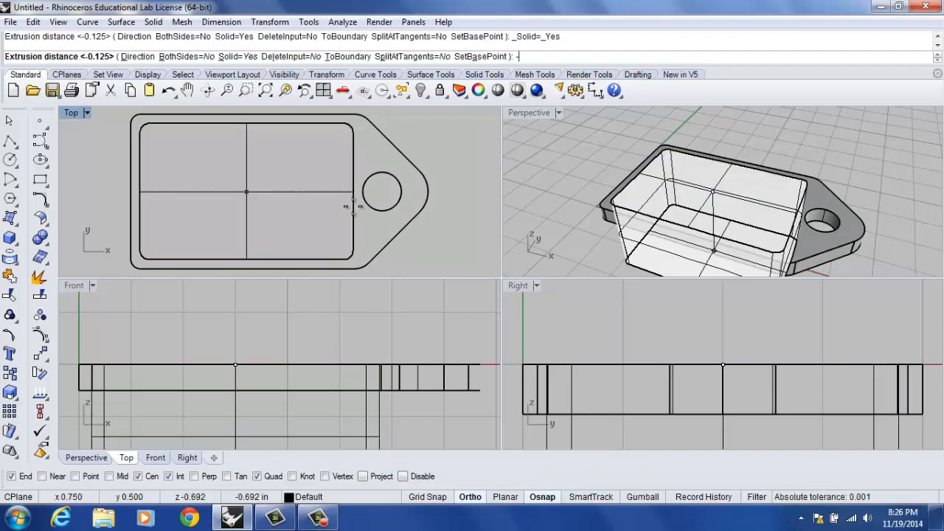
- Extrude the inner rounded rectangle one-sided by .03 into a thin pocket solid
type(".03")
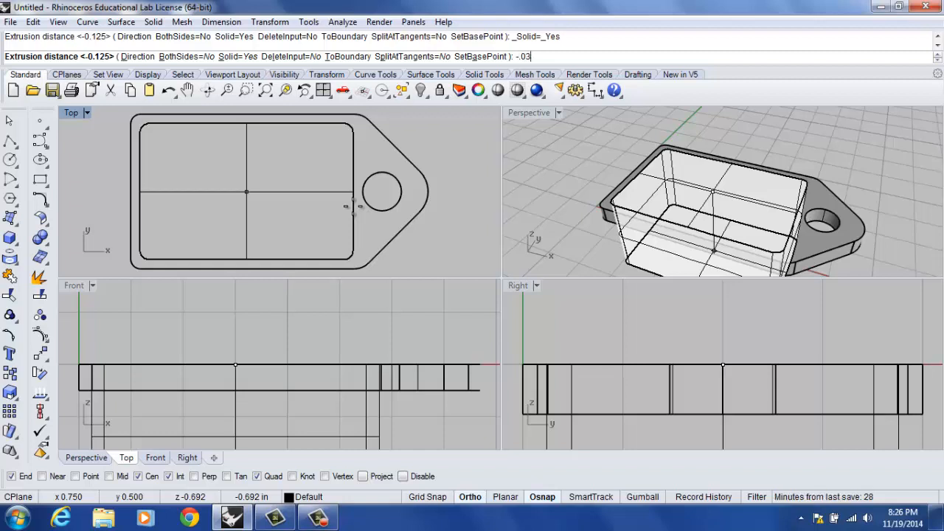
key("enter")
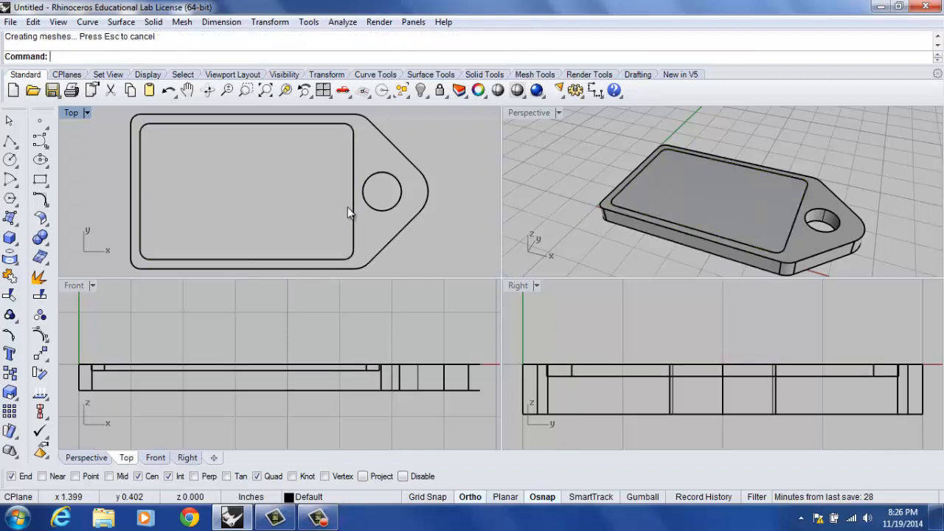
mouse_move(376, 218)
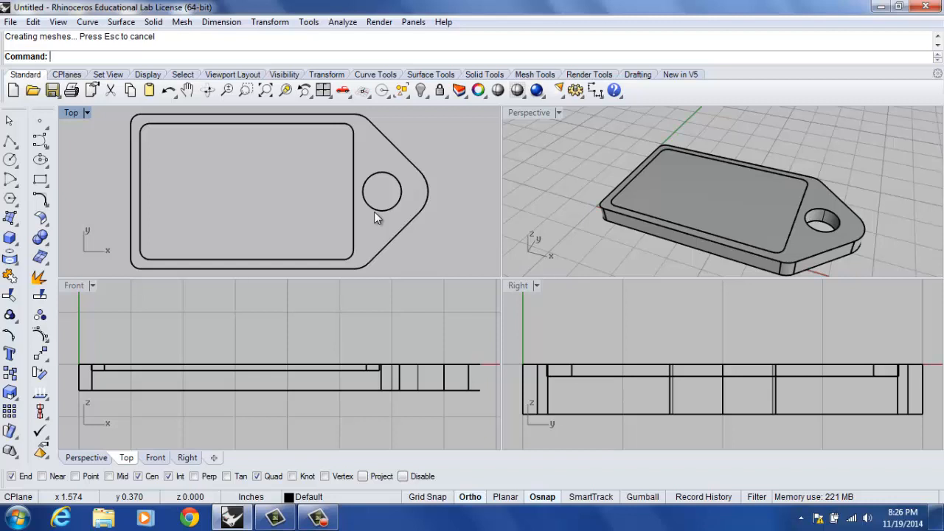
mouse_move(416, 330)
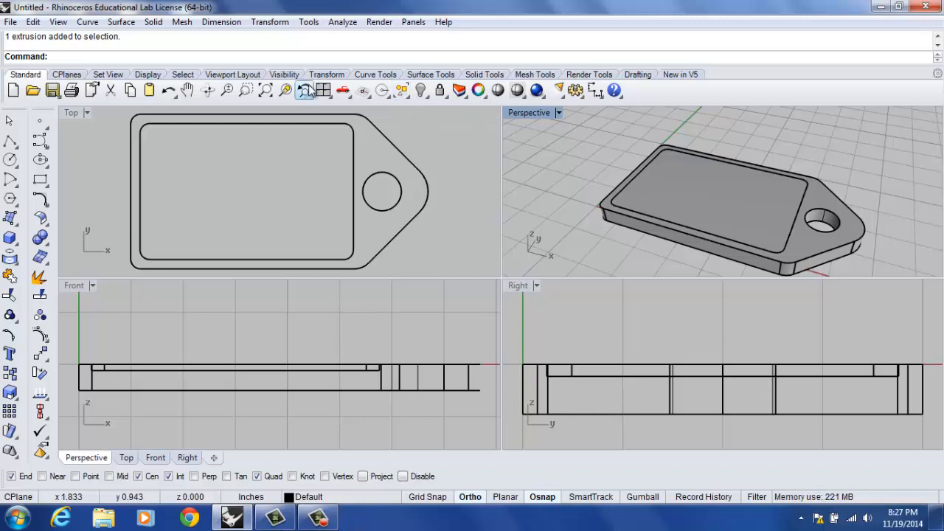
- Start a Boolean Difference to subtract the pocket solid from the tag body
left_click(153, 22)
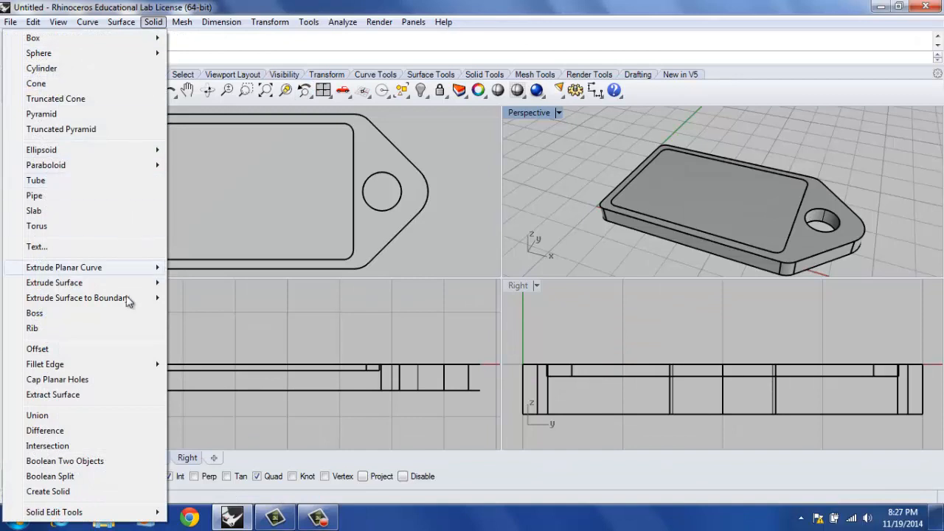
mouse_move(126, 425)
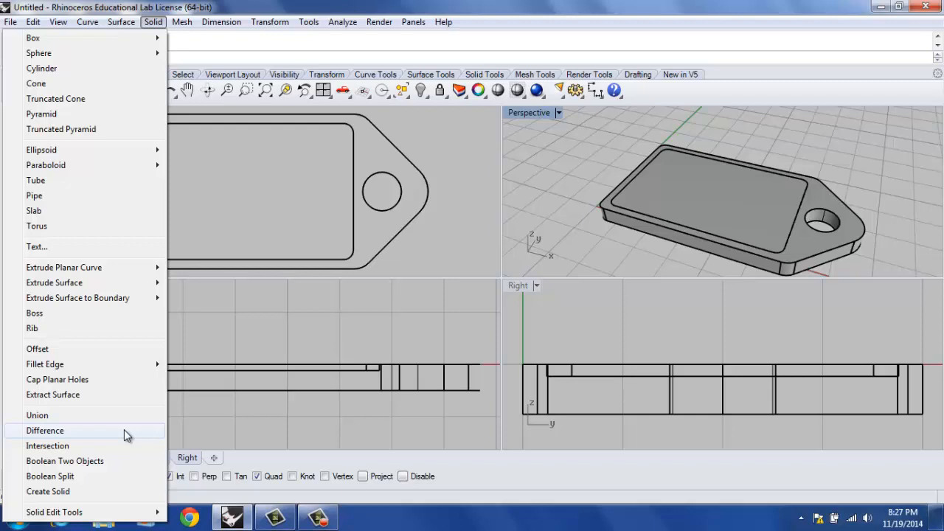
left_click(44, 430)
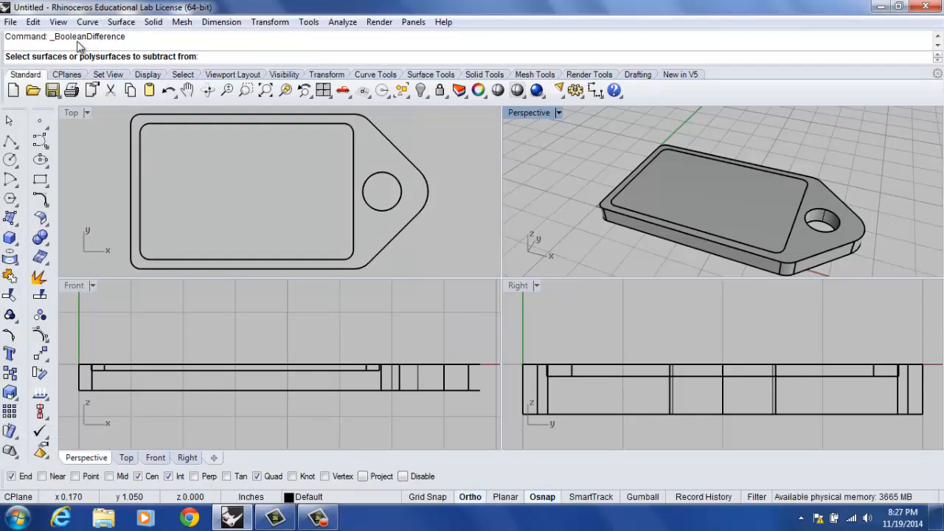
mouse_move(544, 193)
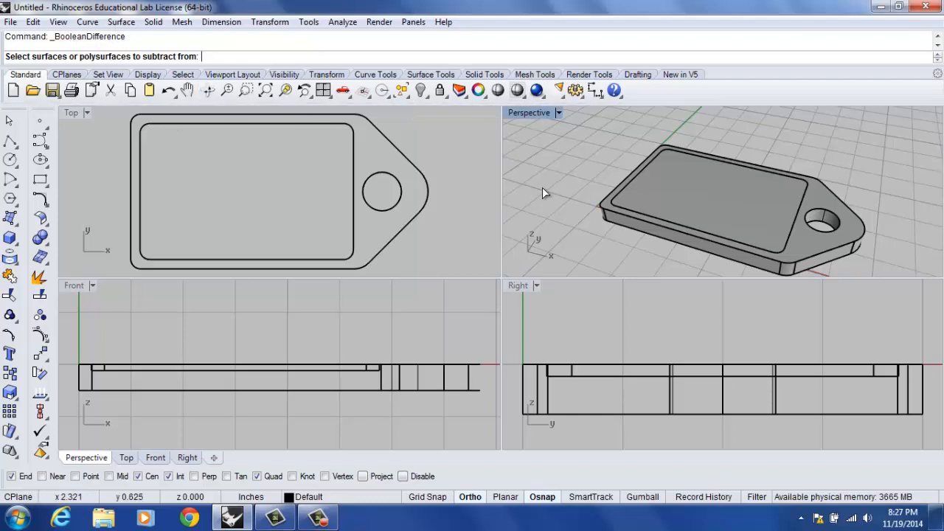
mouse_move(603, 207)
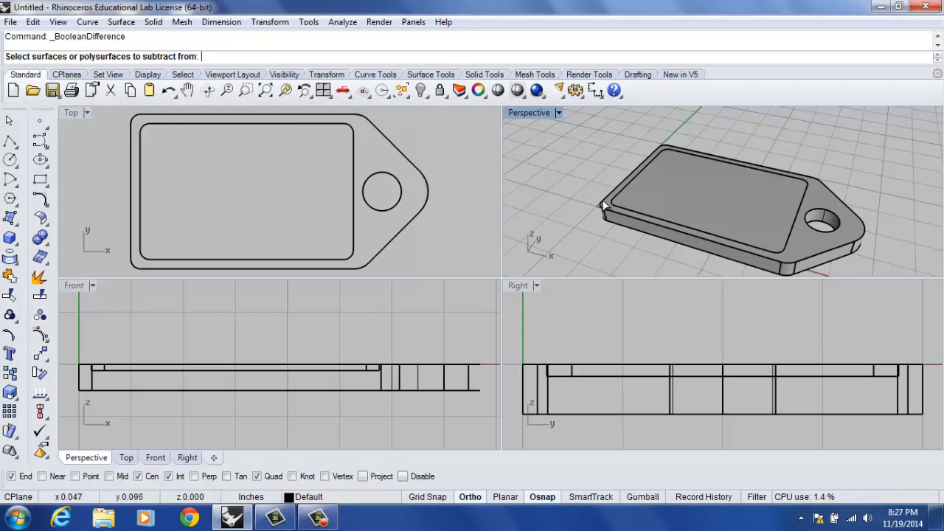
mouse_move(595, 203)
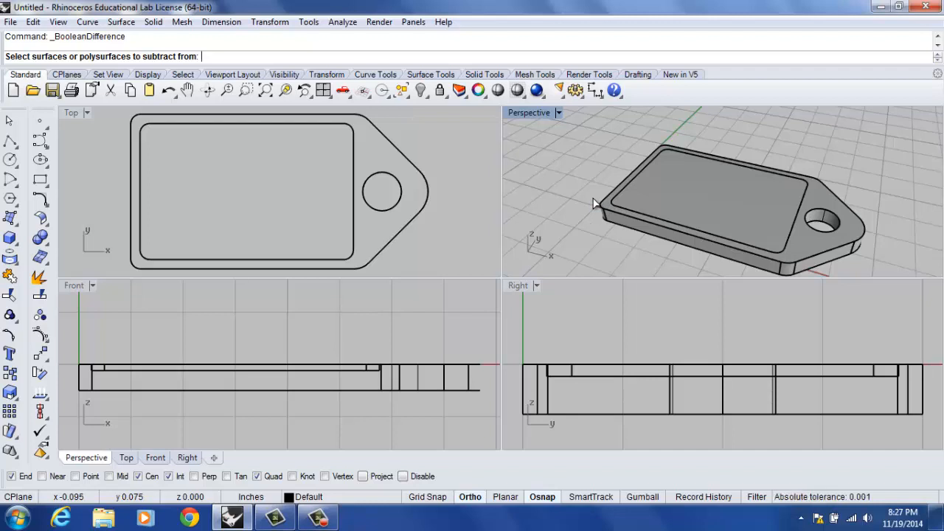
mouse_move(603, 212)
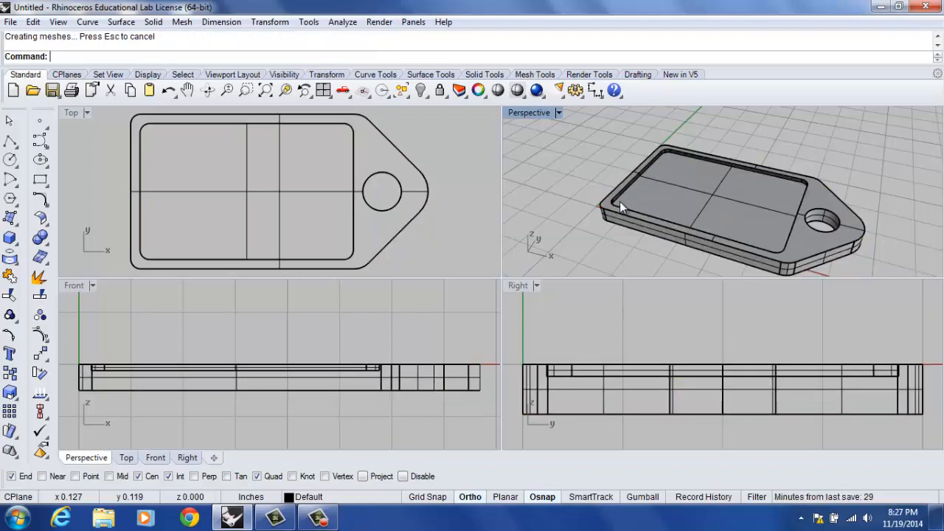
mouse_move(681, 218)
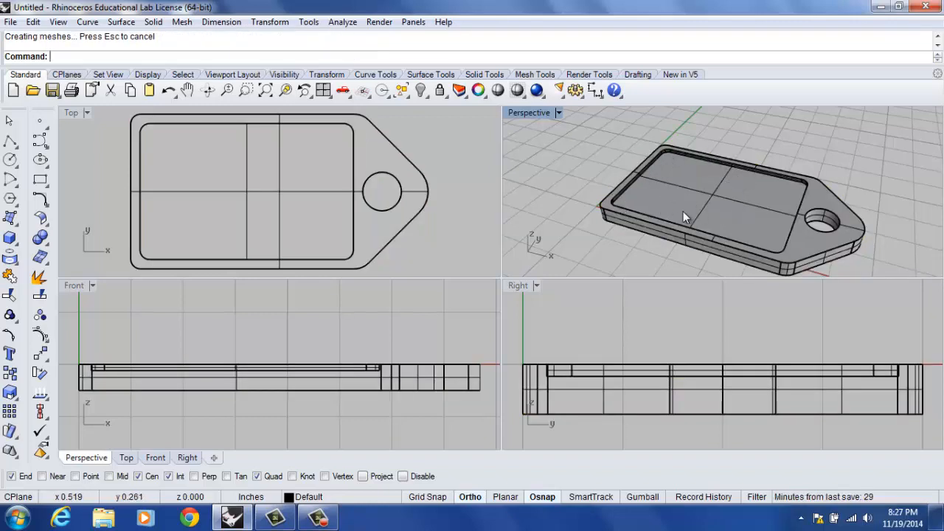
mouse_move(673, 180)
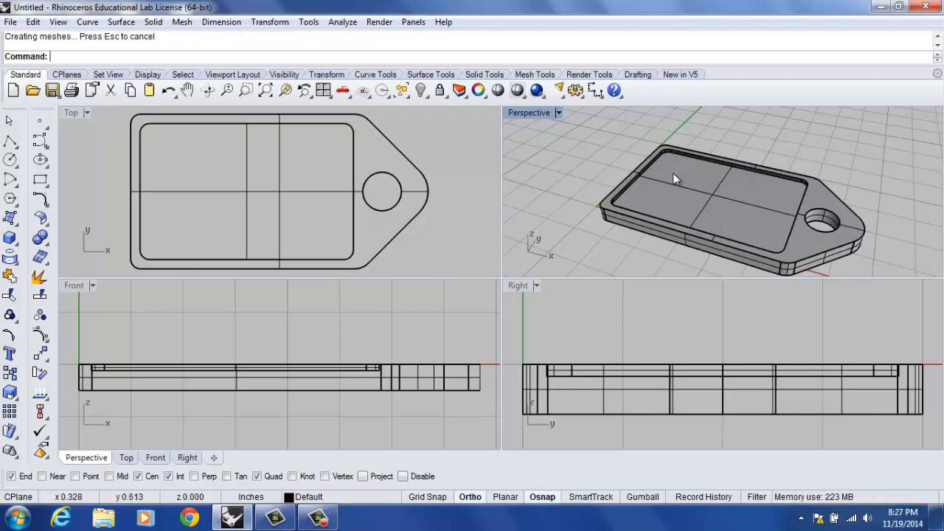
mouse_move(593, 188)
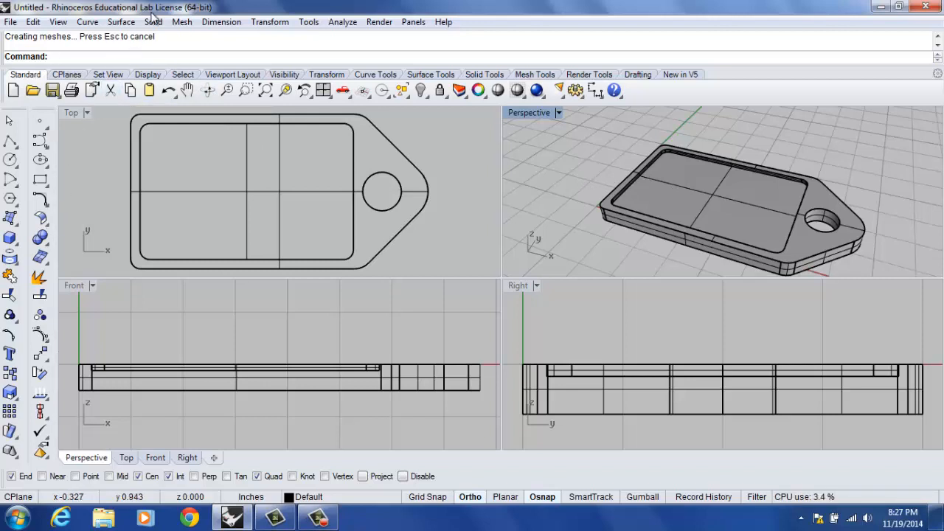
- Create text 'SHS' in Comic Sans MS Bold as curves, height 0.3, and accept
left_click(153, 23)
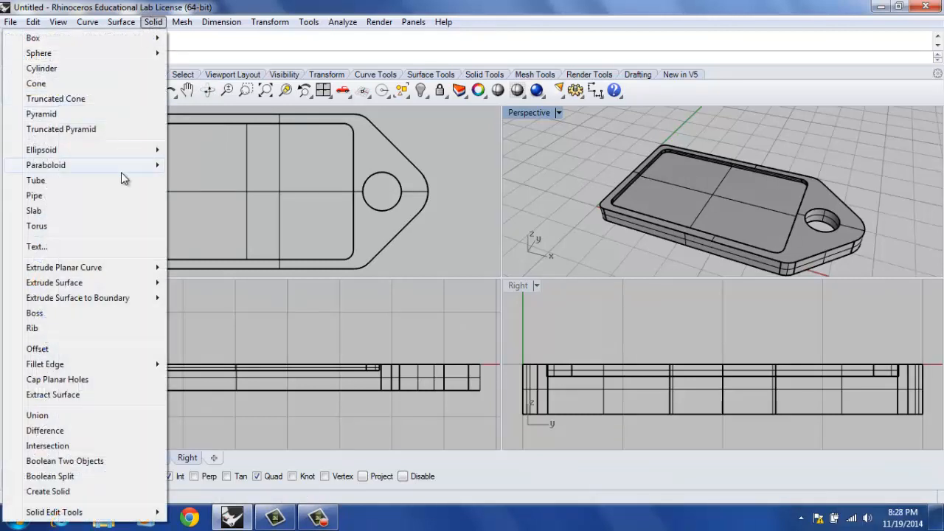
mouse_move(136, 242)
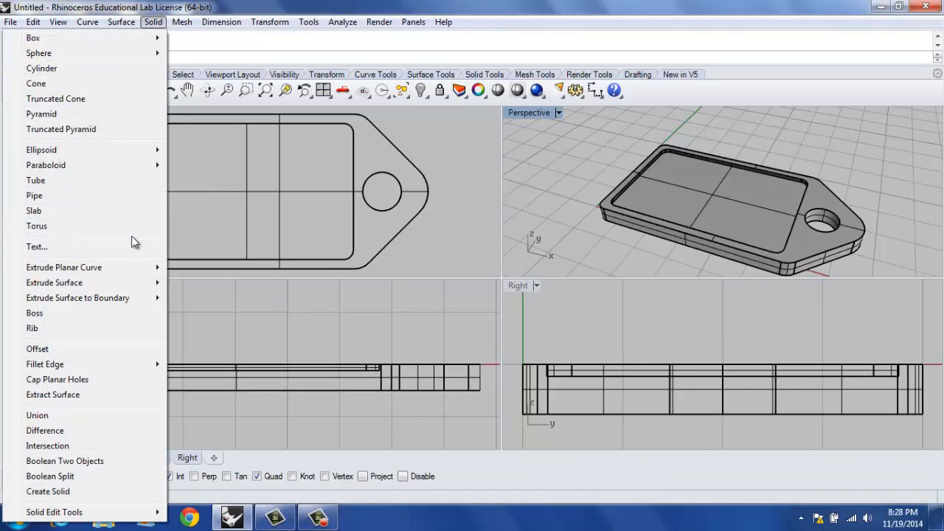
left_click(35, 247)
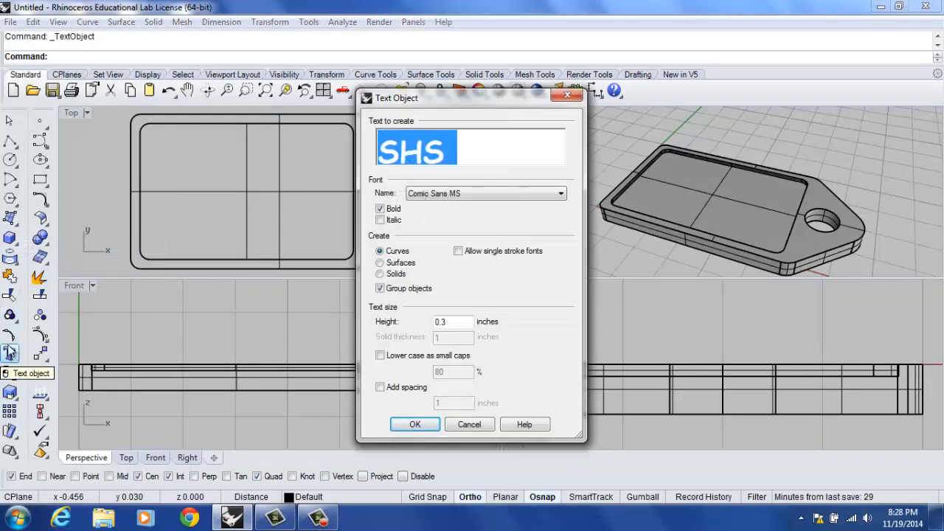
mouse_move(249, 323)
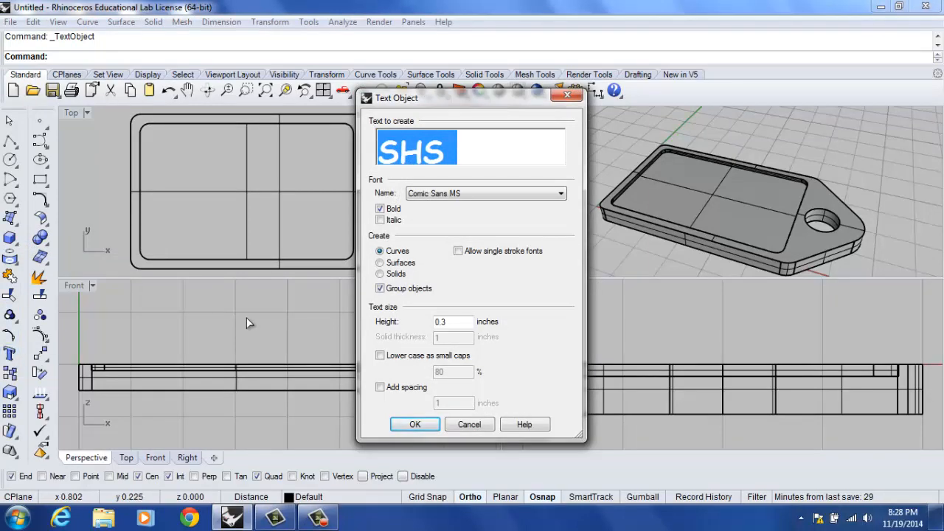
mouse_move(478, 101)
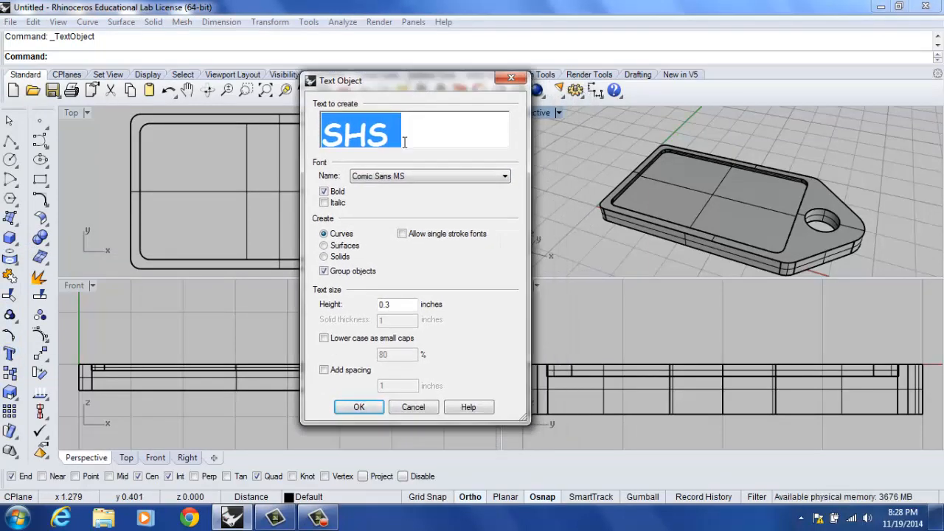
left_click(428, 176)
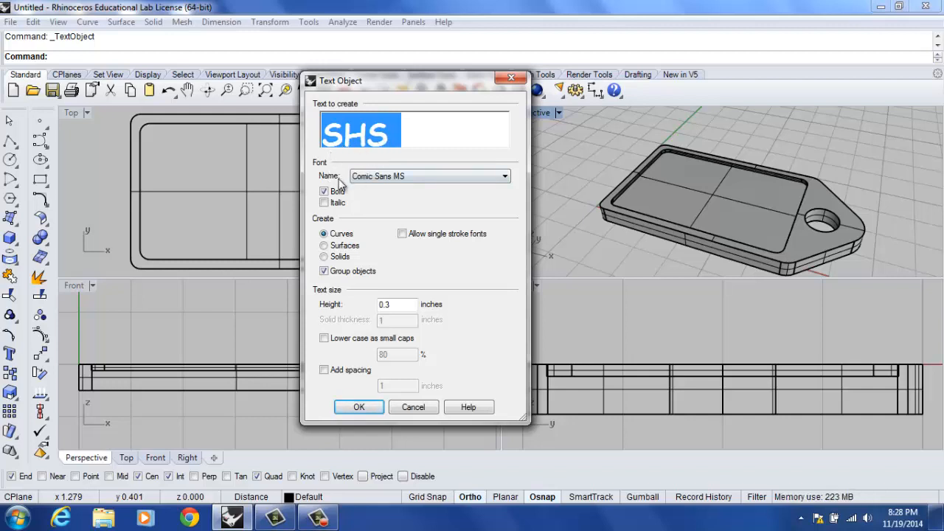
left_click(324, 192)
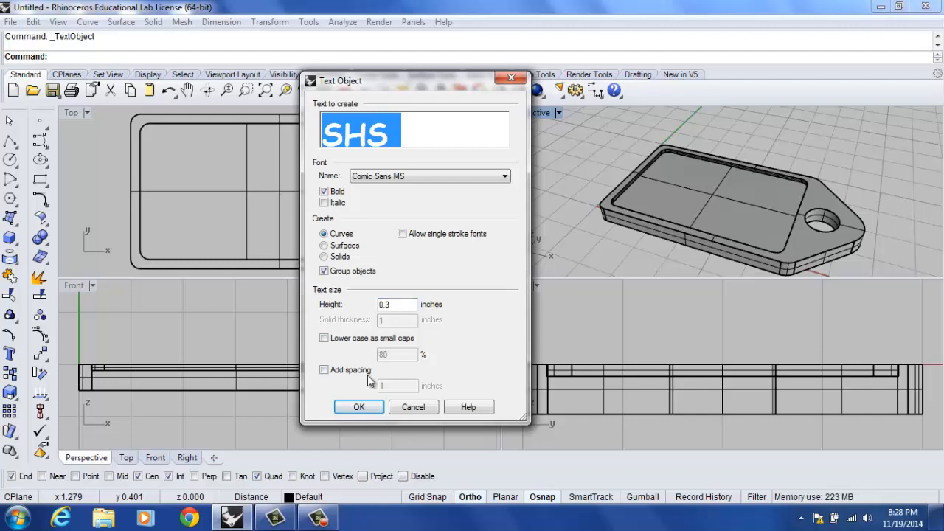
left_click(358, 407)
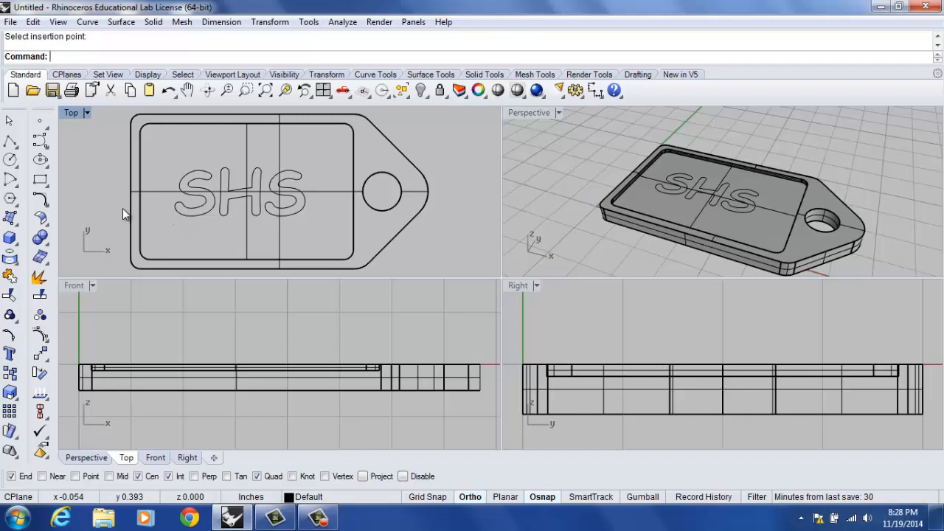
mouse_move(186, 218)
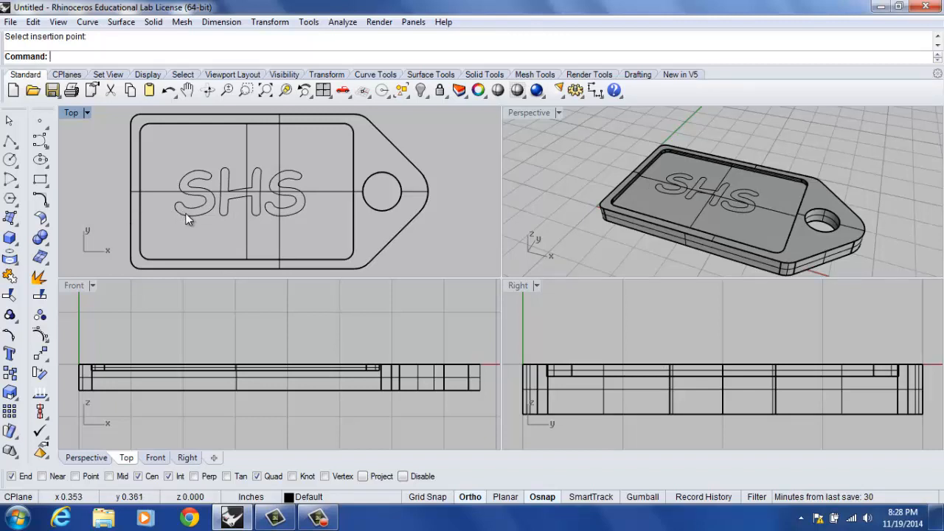
- Place the SHS letter curves inside the tag's recessed pocket and select them
left_click(236, 195)
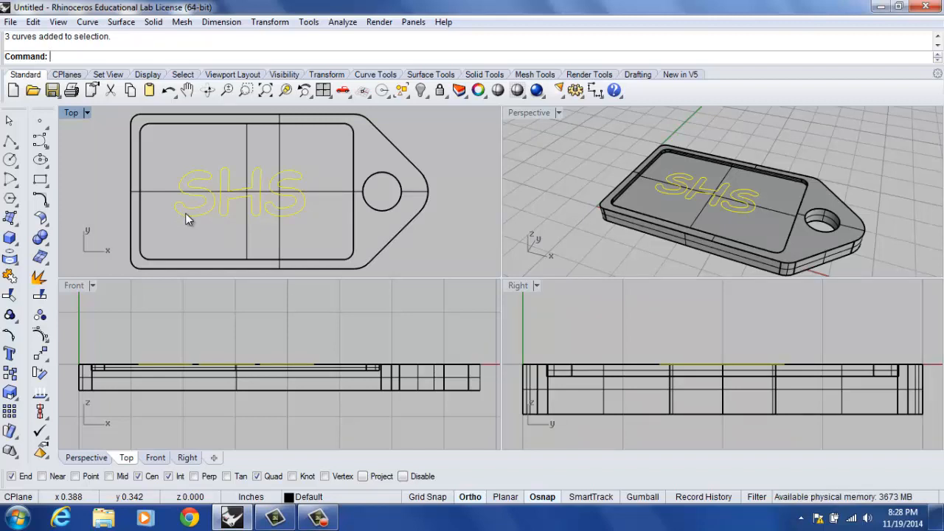
mouse_move(136, 171)
type("ExtrudeCrv")
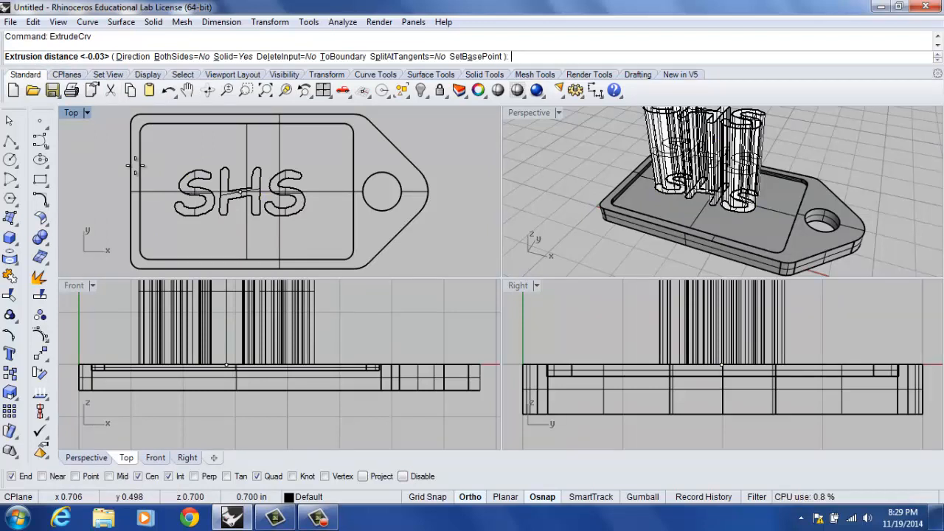
- Extrude the SHS letter curves straight by -03 into thin solid letters
type("-03")
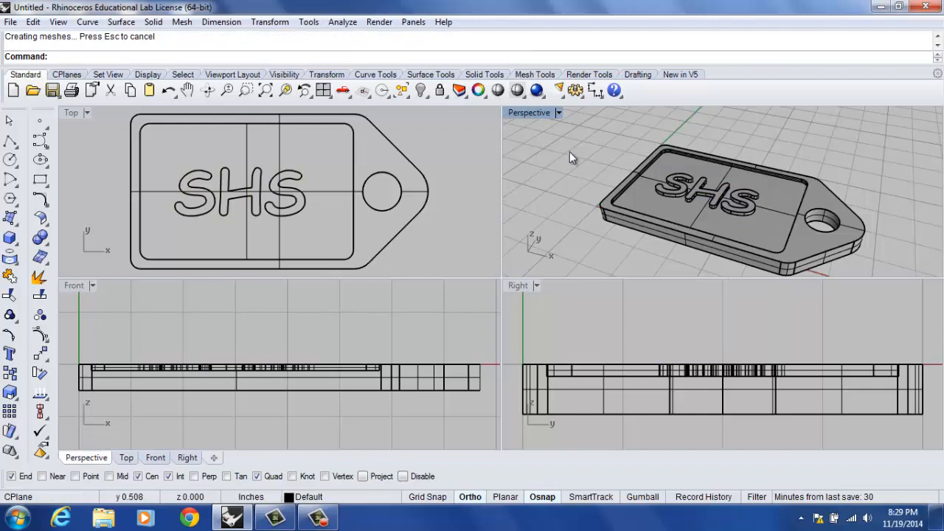
mouse_move(561, 138)
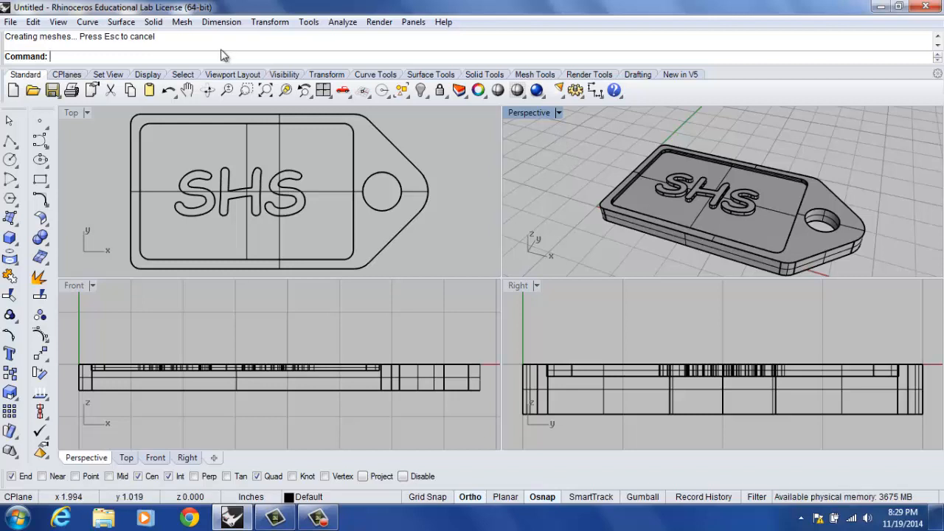
mouse_move(502, 202)
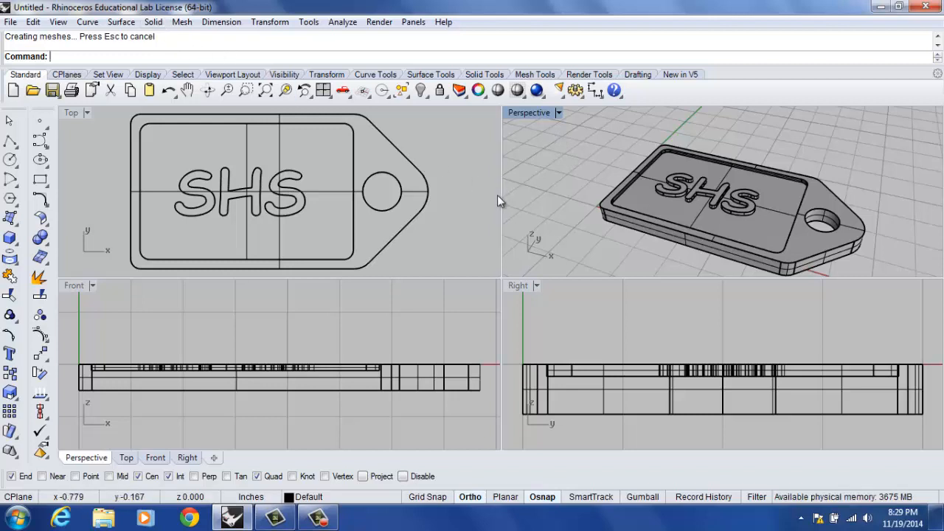
- Boolean Union the tag body and all SHS letter solids into one solid
left_click(153, 22)
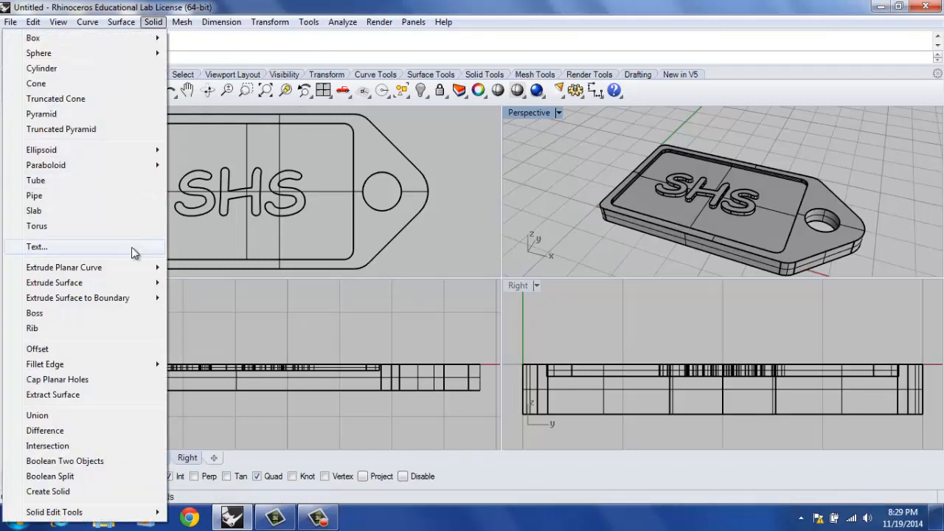
left_click(37, 414)
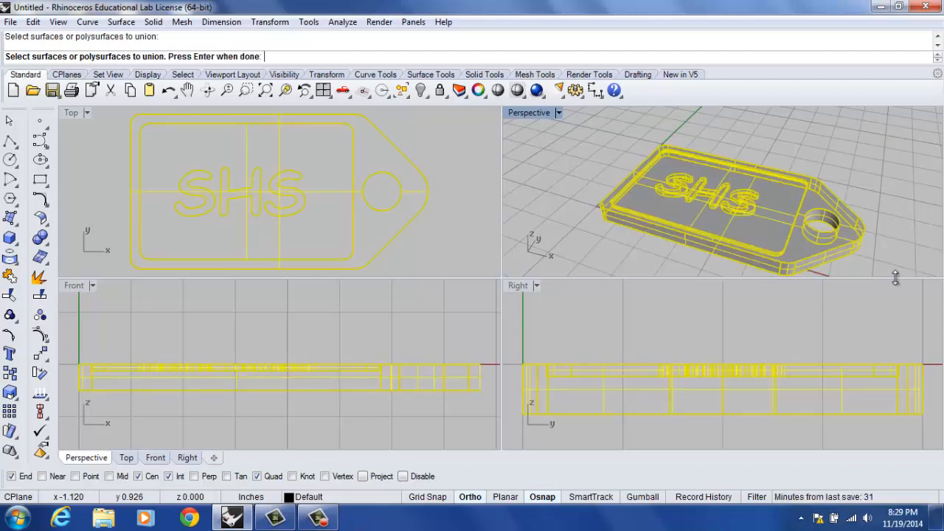
key("enter")
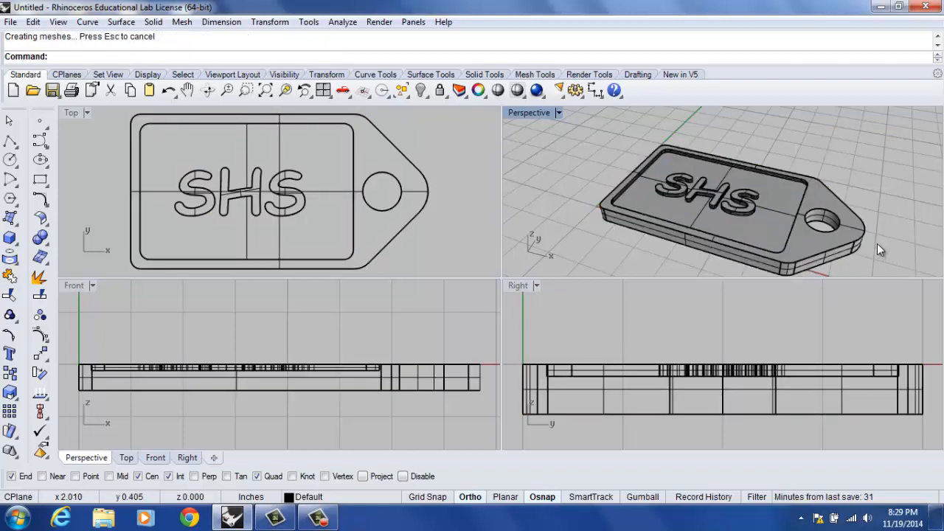